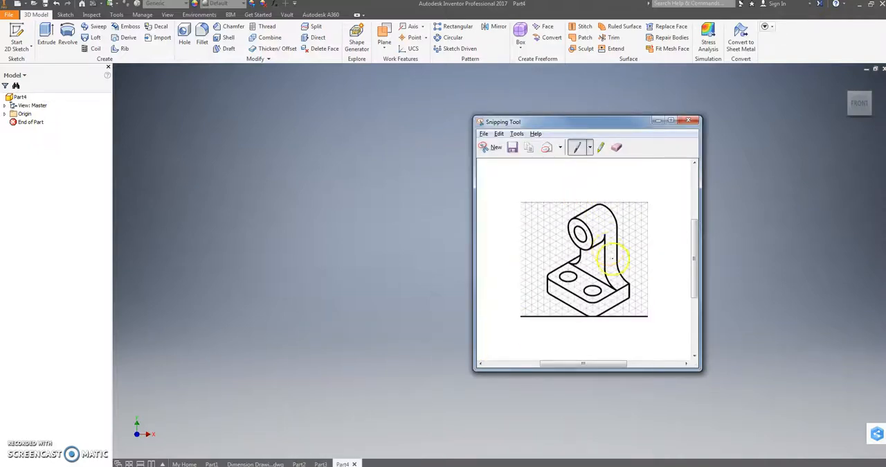
pyautogui.moveTo(585, 291)
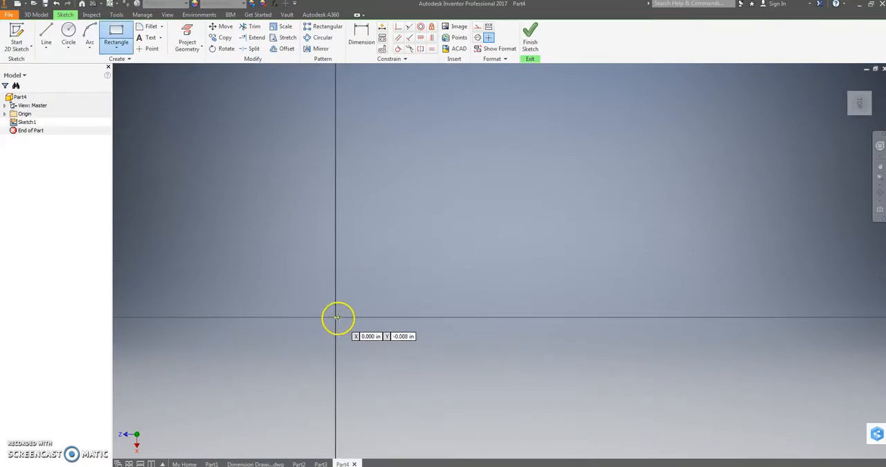
# Sketch a 1.5 × 2 rectangle from the origin and extrude it 1 in thick.
pyautogui.moveTo(336, 317); pyautogui.dragTo(618, 192)
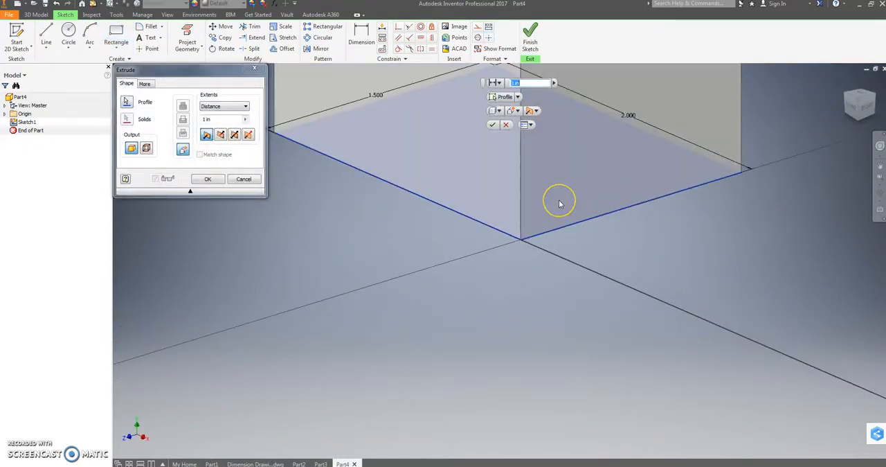
pyautogui.click(207, 179)
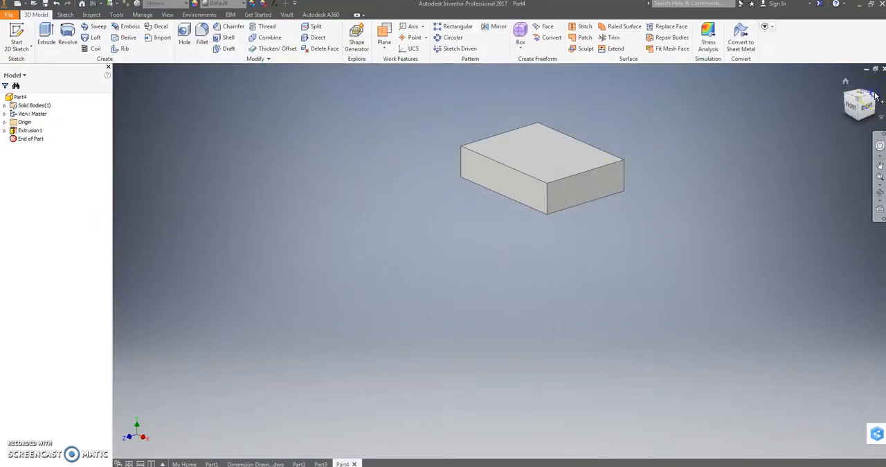
# Start a sketch on the base face and outline the 1.000-wide upright.
pyautogui.rightClick(540, 160)
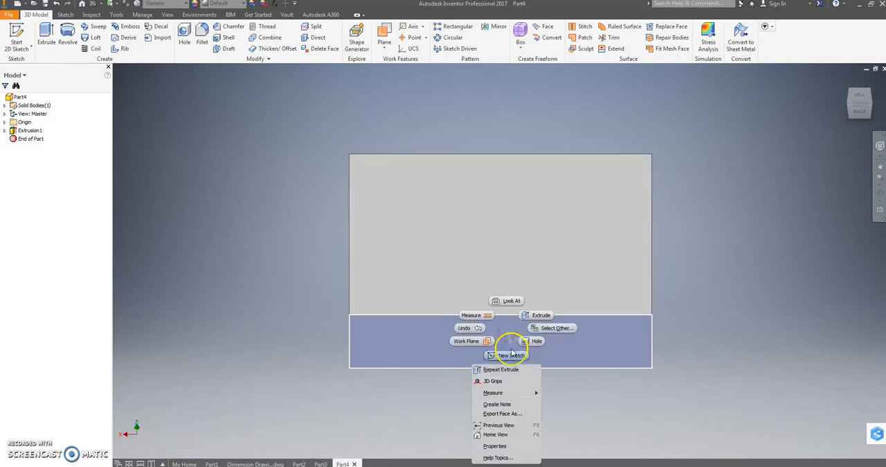
pyautogui.click(512, 354)
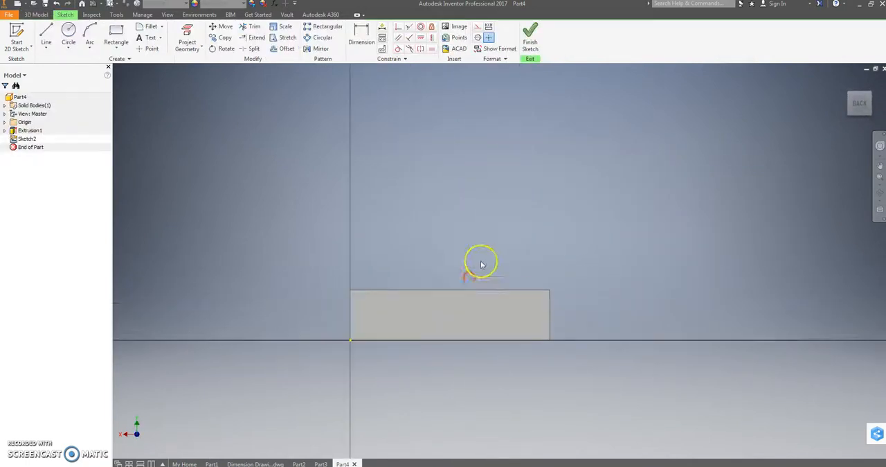
pyautogui.click(187, 35)
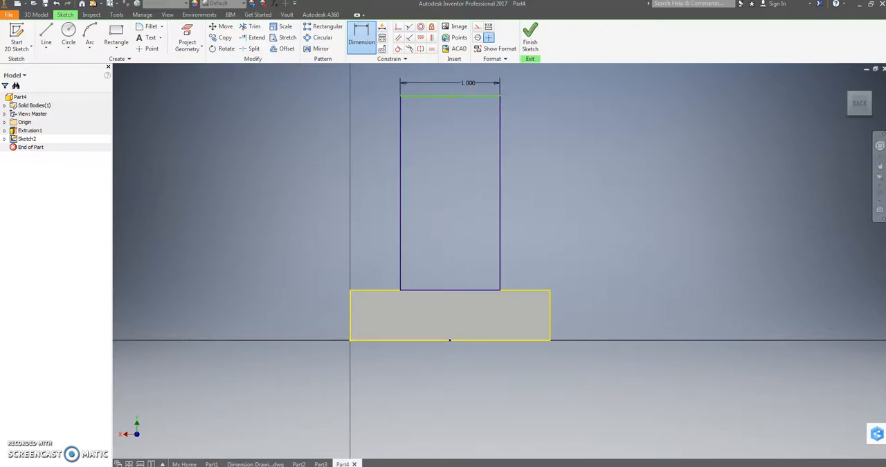
pyautogui.rightClick(297, 310)
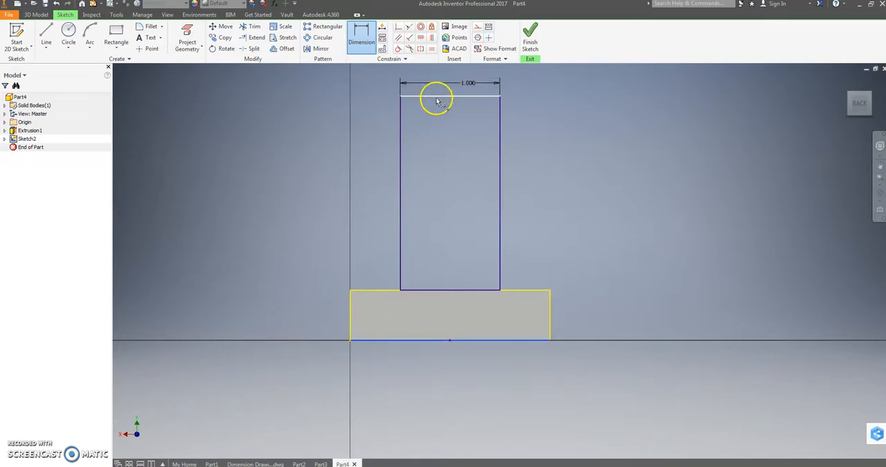
# Dimension the upright 2.75 tall and add a circle at its top end.
pyautogui.click(291, 201)
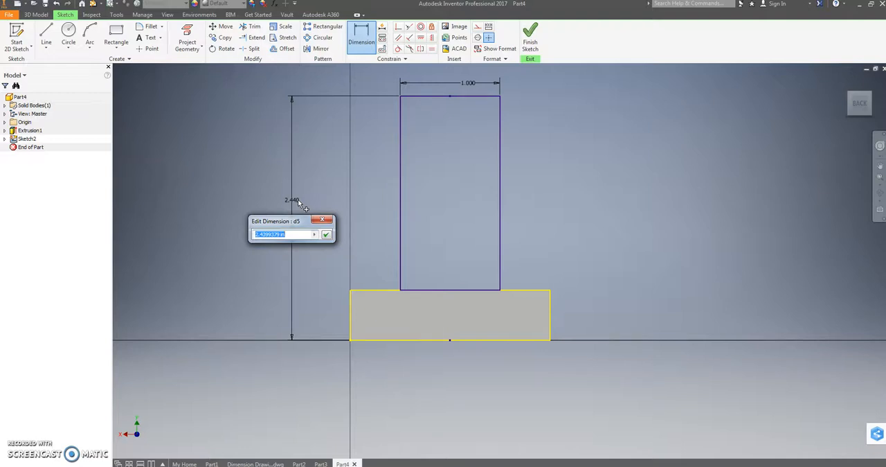
pyautogui.write('2.75')
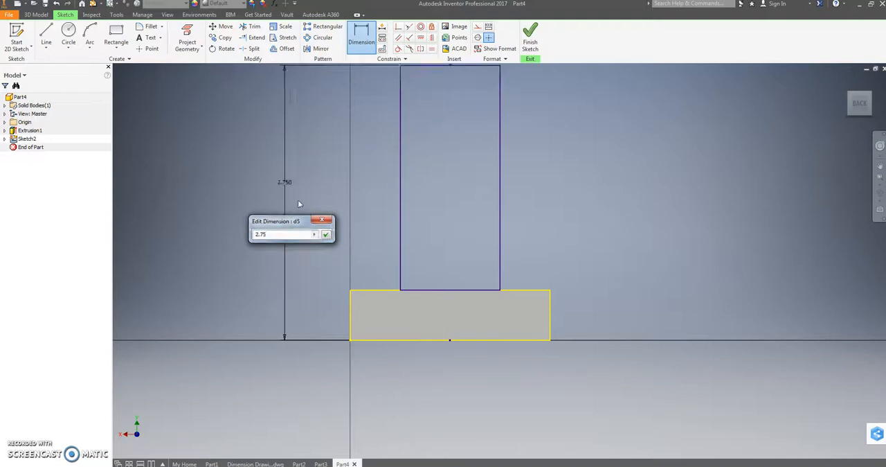
pyautogui.rightClick(388, 155)
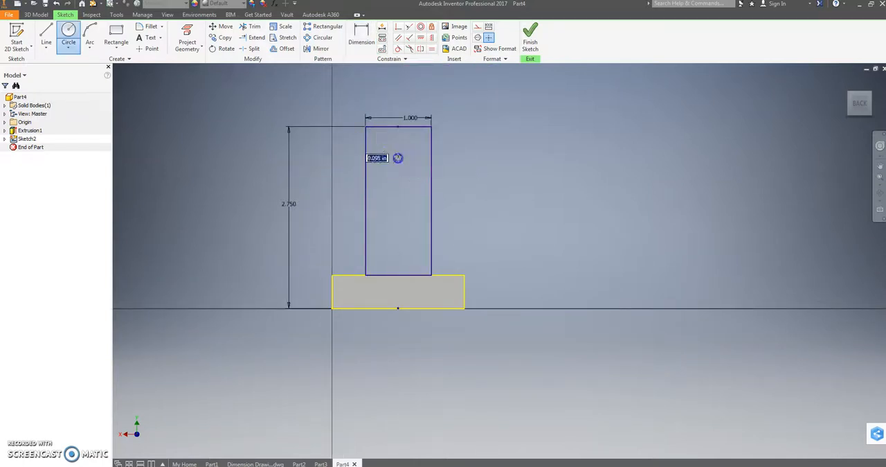
pyautogui.moveTo(399, 158); pyautogui.dragTo(438, 151)
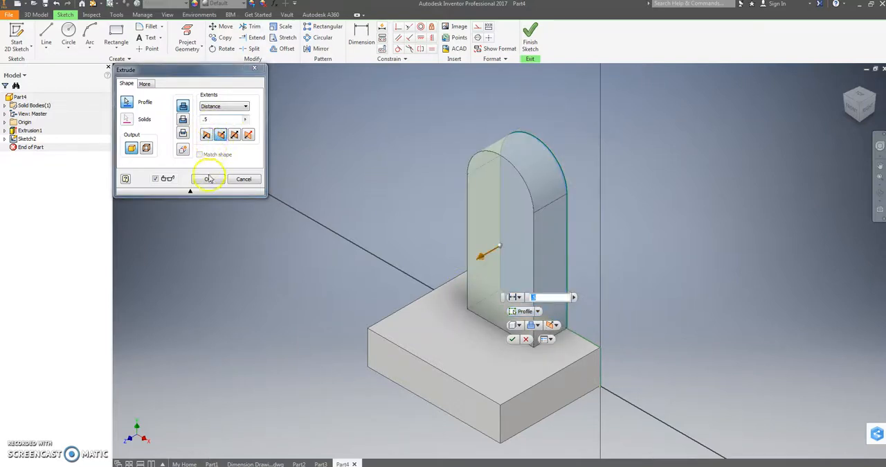
# Confirm the .5 upright extrusion and project its rounded outline into a new sketch.
pyautogui.click(209, 178)
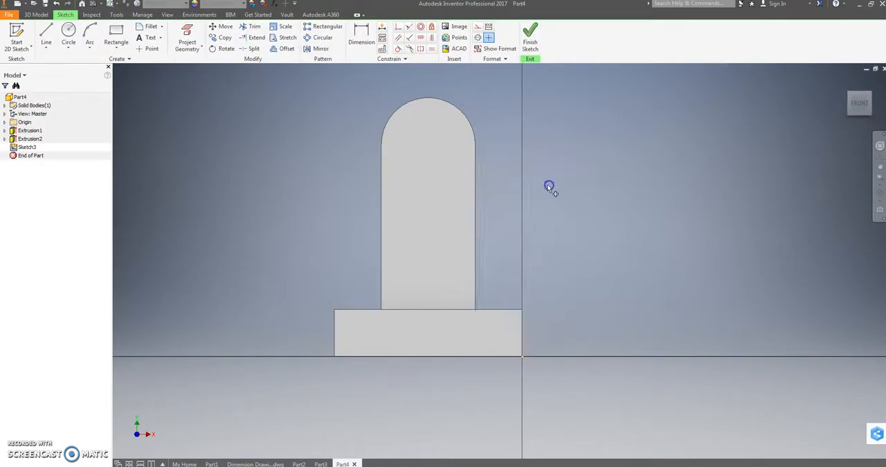
pyautogui.click(187, 35)
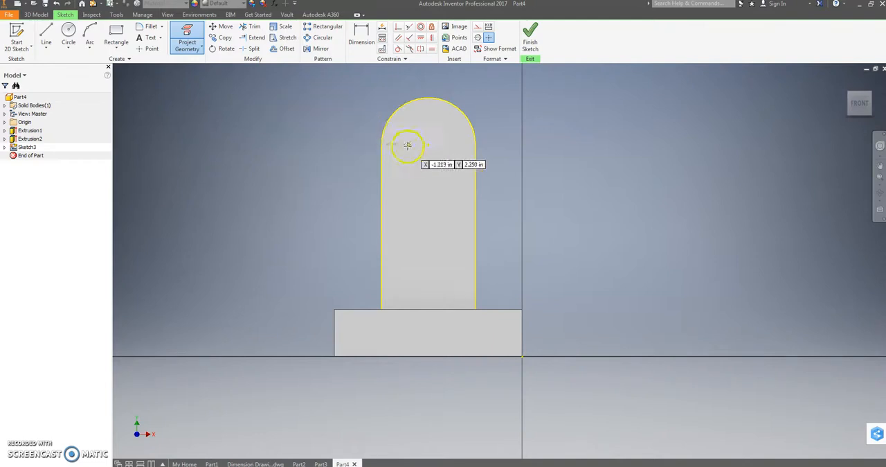
pyautogui.click(69, 36)
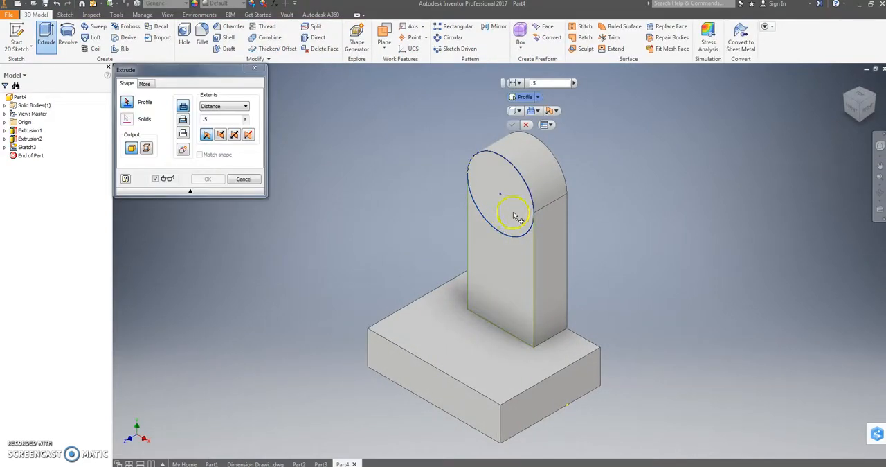
# Extrude the boss circle and cut the bore hole through all.
pyautogui.click(208, 179)
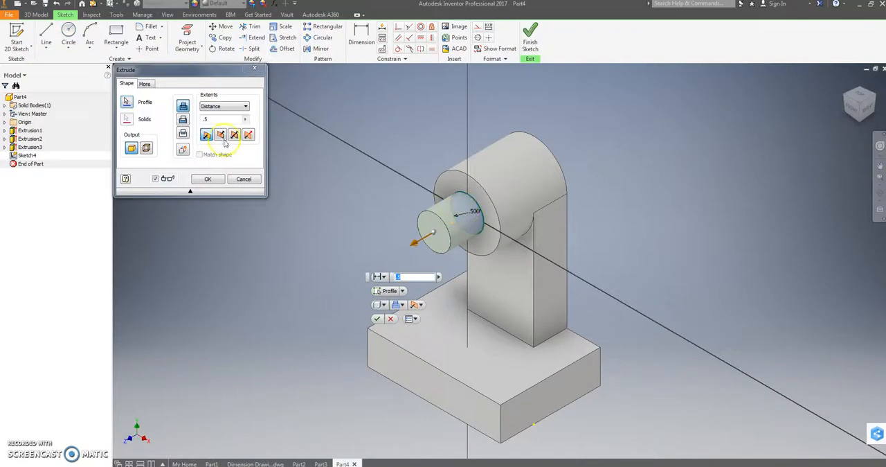
pyautogui.click(245, 106)
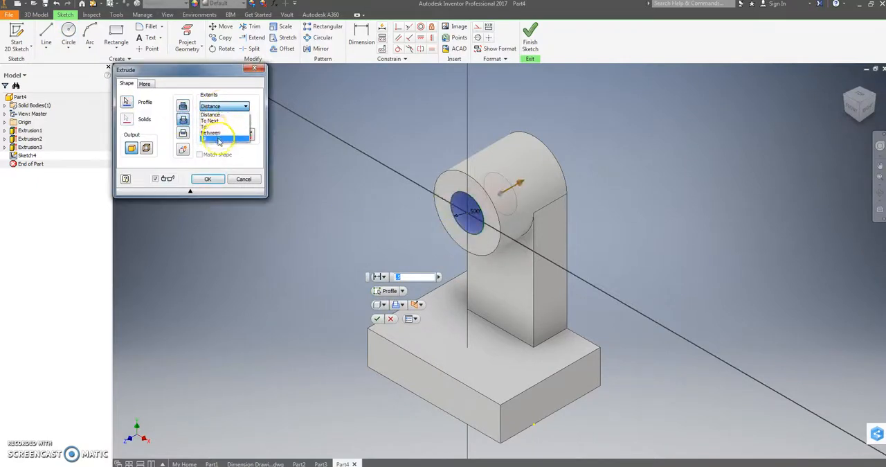
pyautogui.click(207, 179)
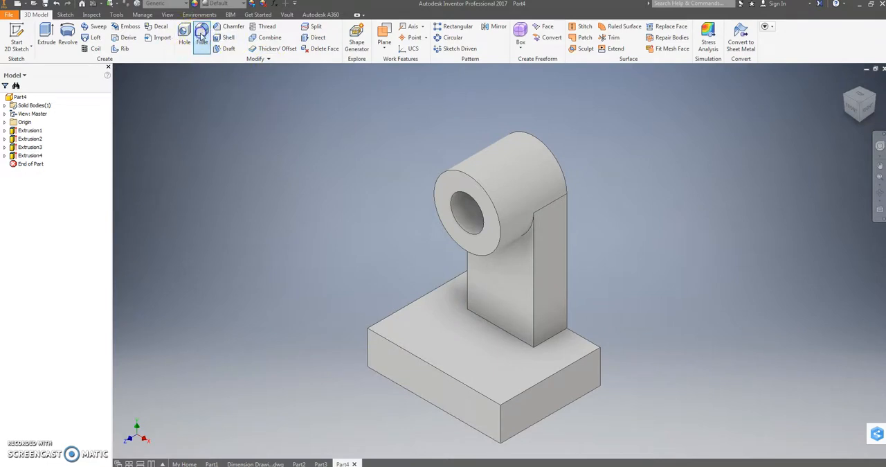
# Fillet both front vertical edges of the base with a .25 radius.
pyautogui.click(202, 34)
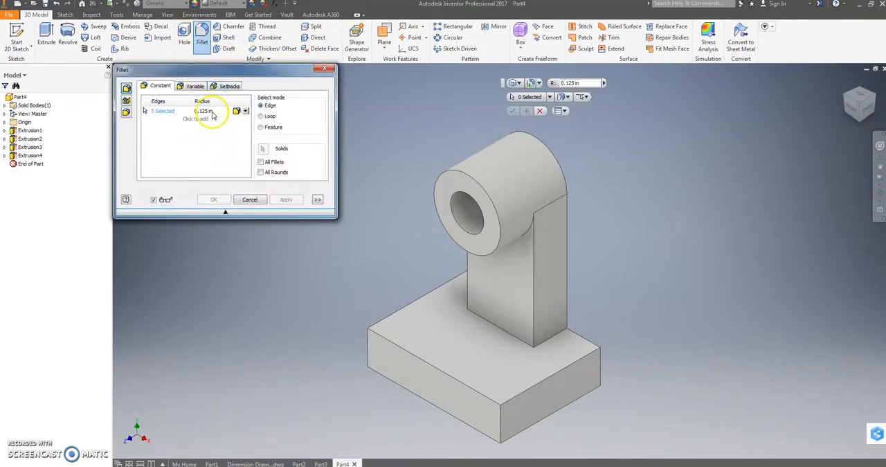
pyautogui.write('.25')
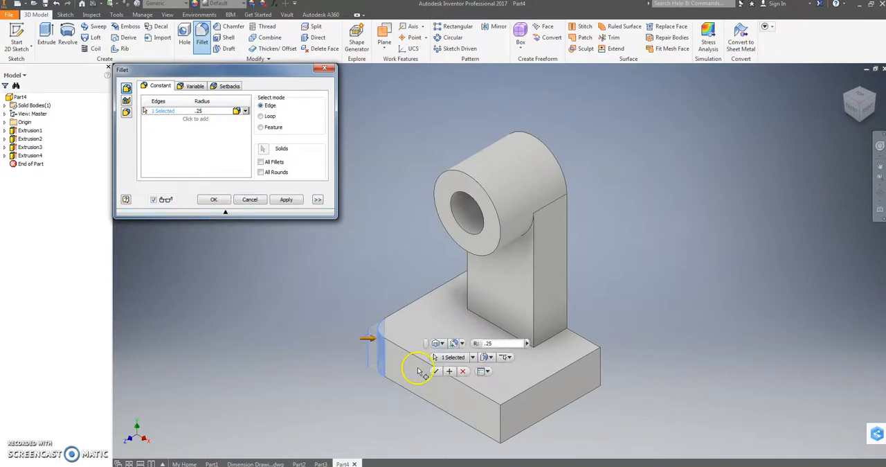
pyautogui.click(502, 415)
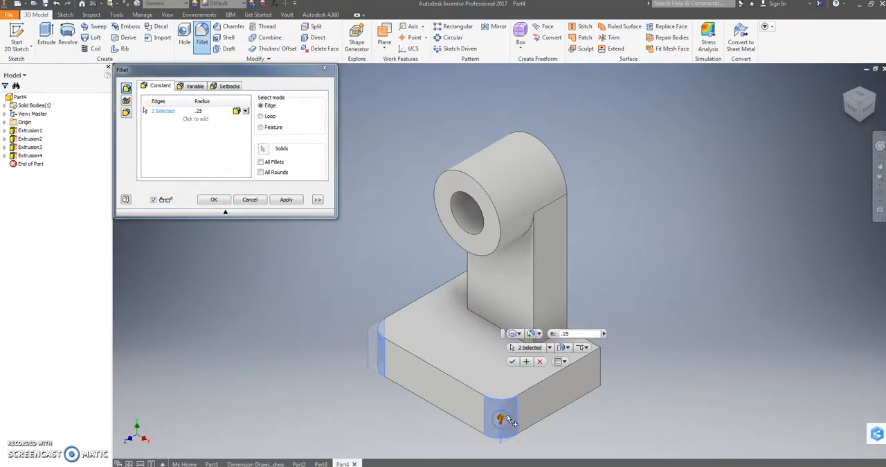
pyautogui.click(286, 199)
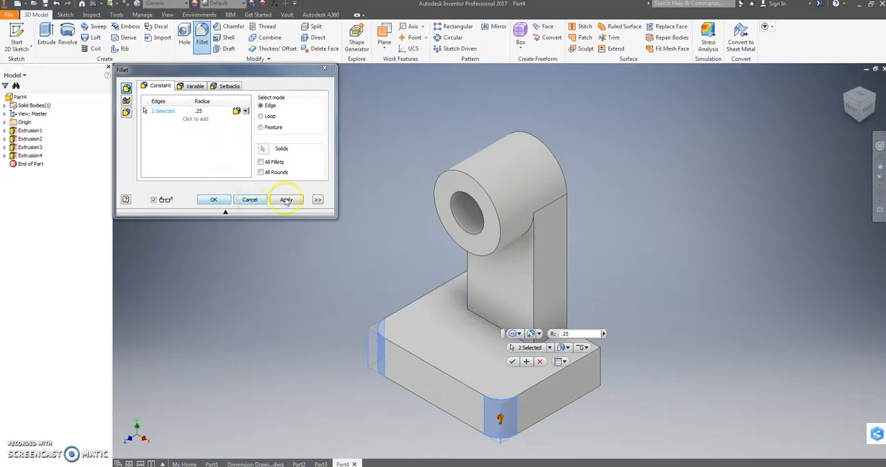
pyautogui.click(286, 199)
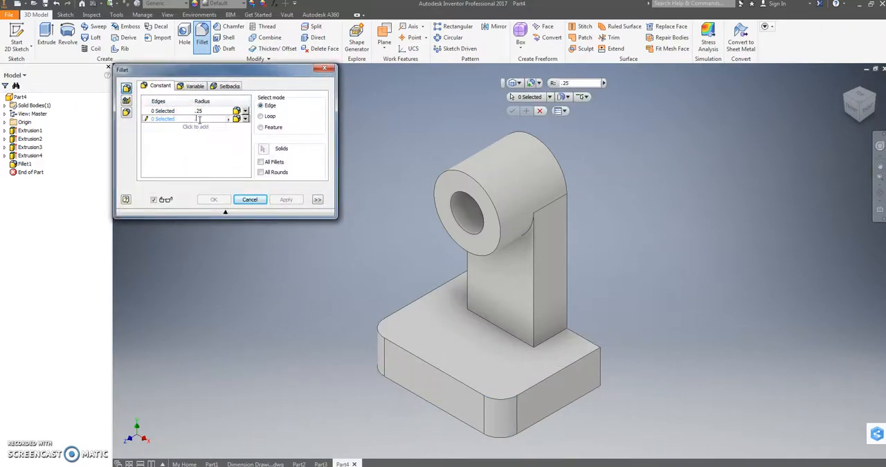
pyautogui.click(554, 339)
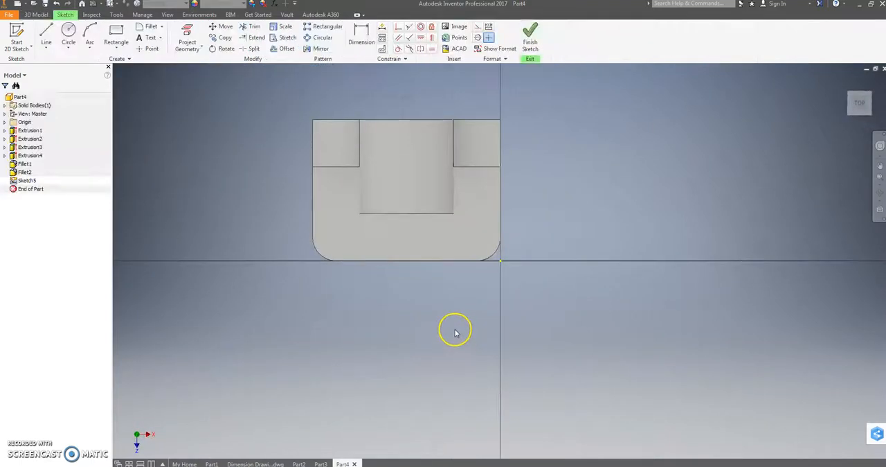
# Place two hole points .500 from the base edges and cut both holes through.
pyautogui.click(187, 33)
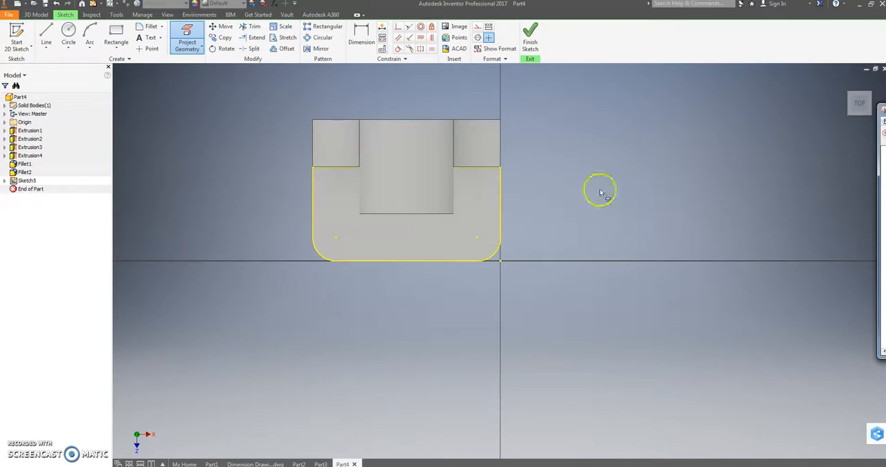
pyautogui.click(151, 47)
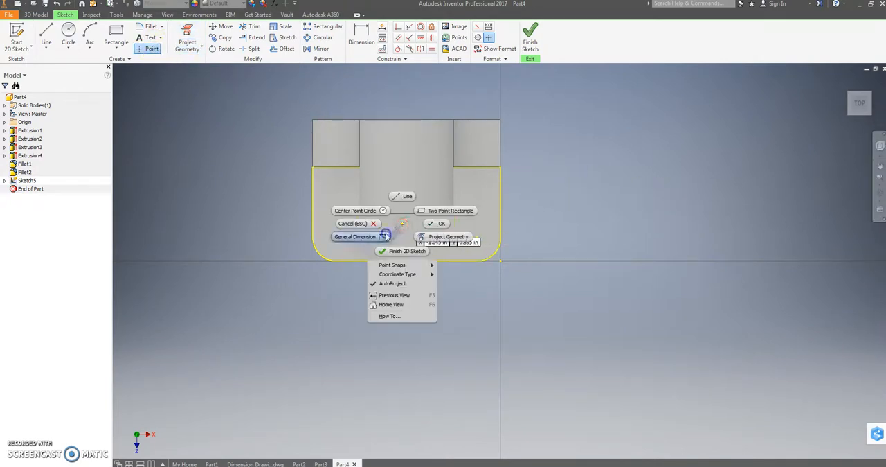
pyautogui.click(354, 237)
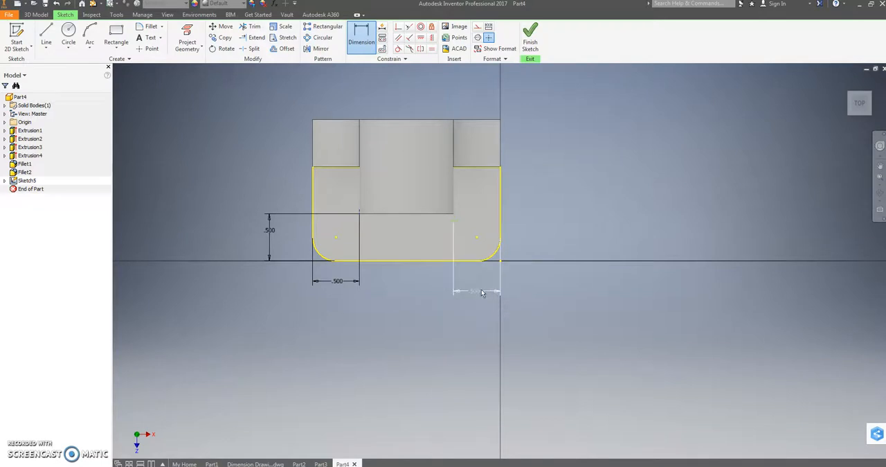
pyautogui.click(476, 290)
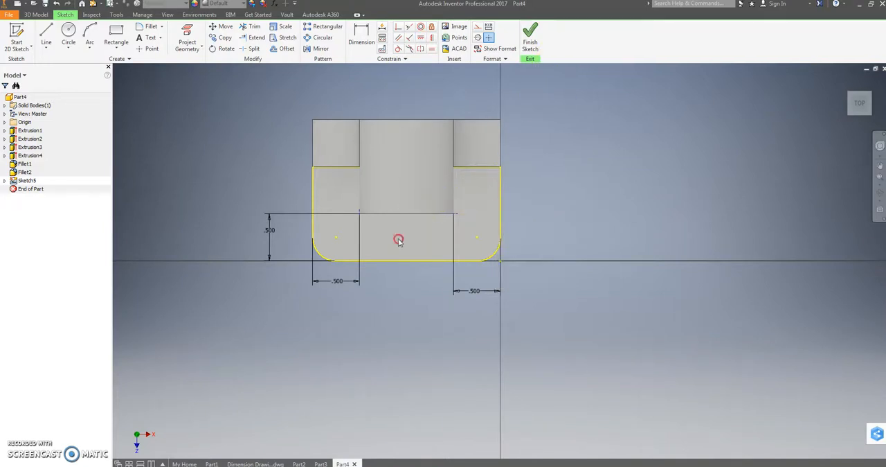
pyautogui.click(68, 38)
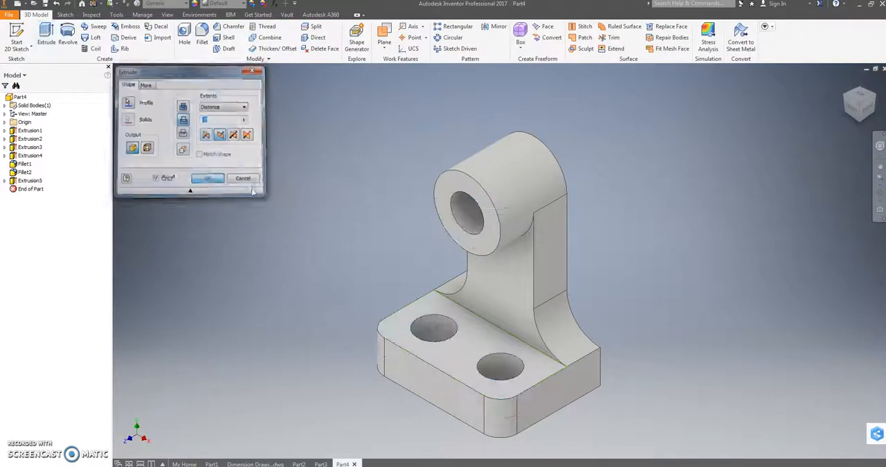
pyautogui.click(243, 177)
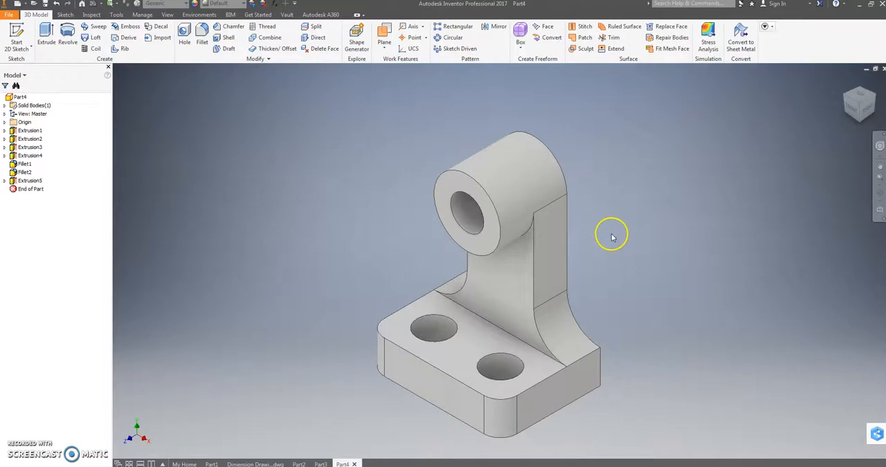